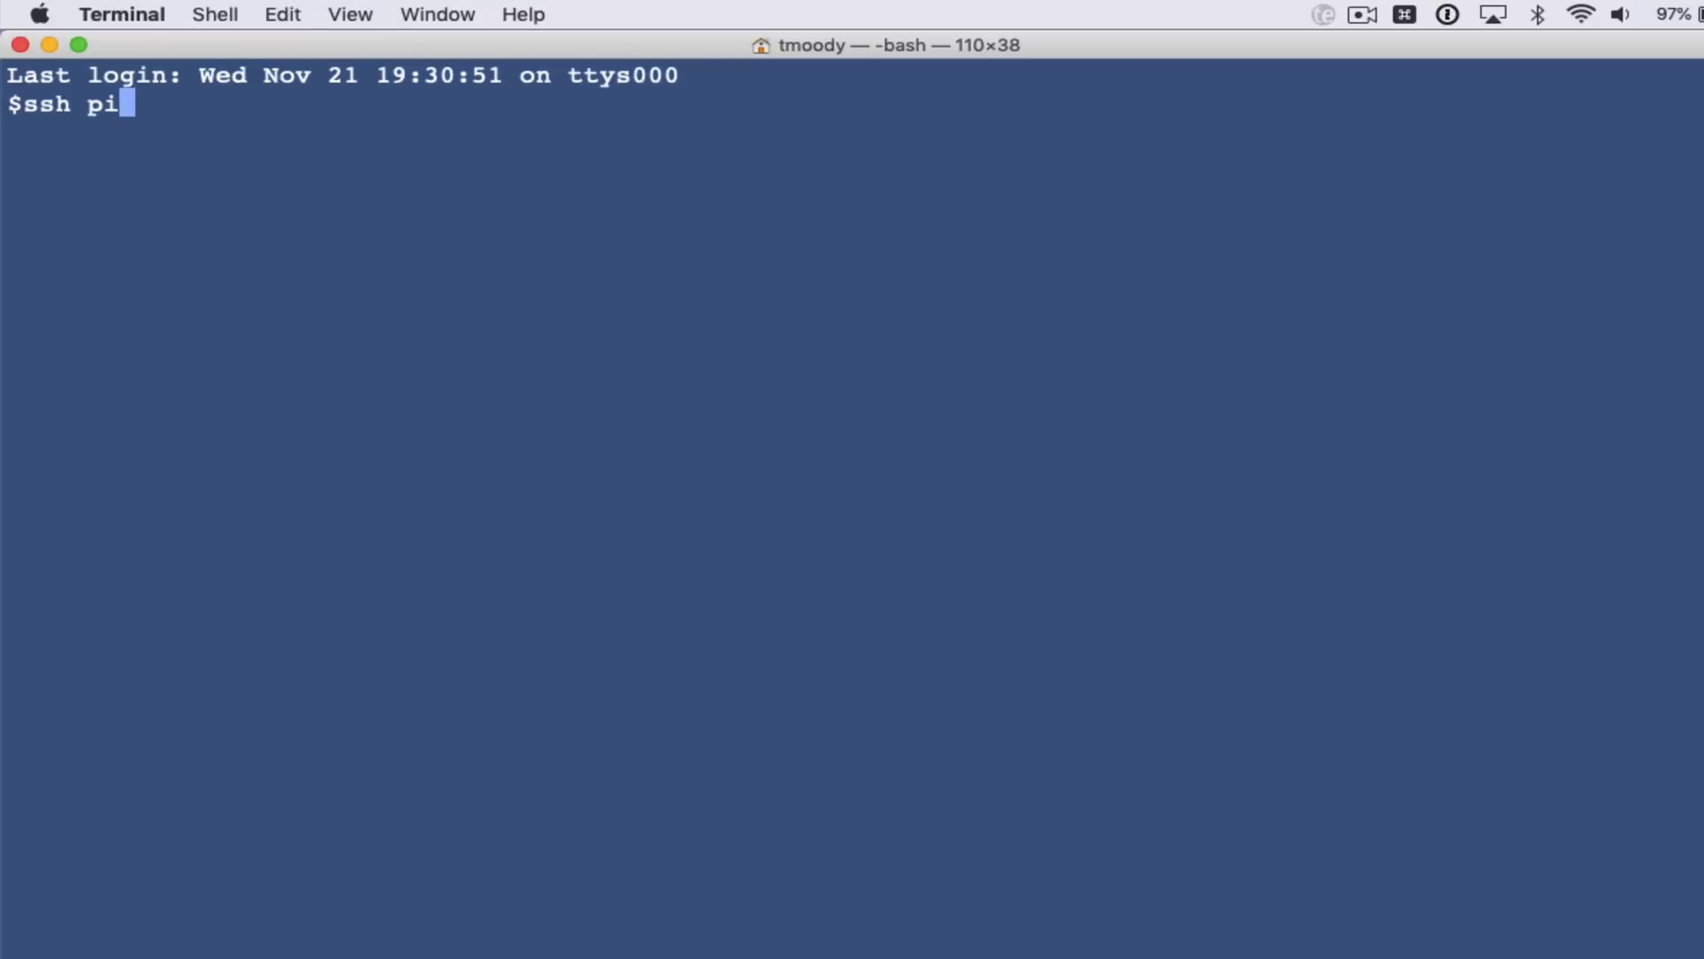
text(@raspber)
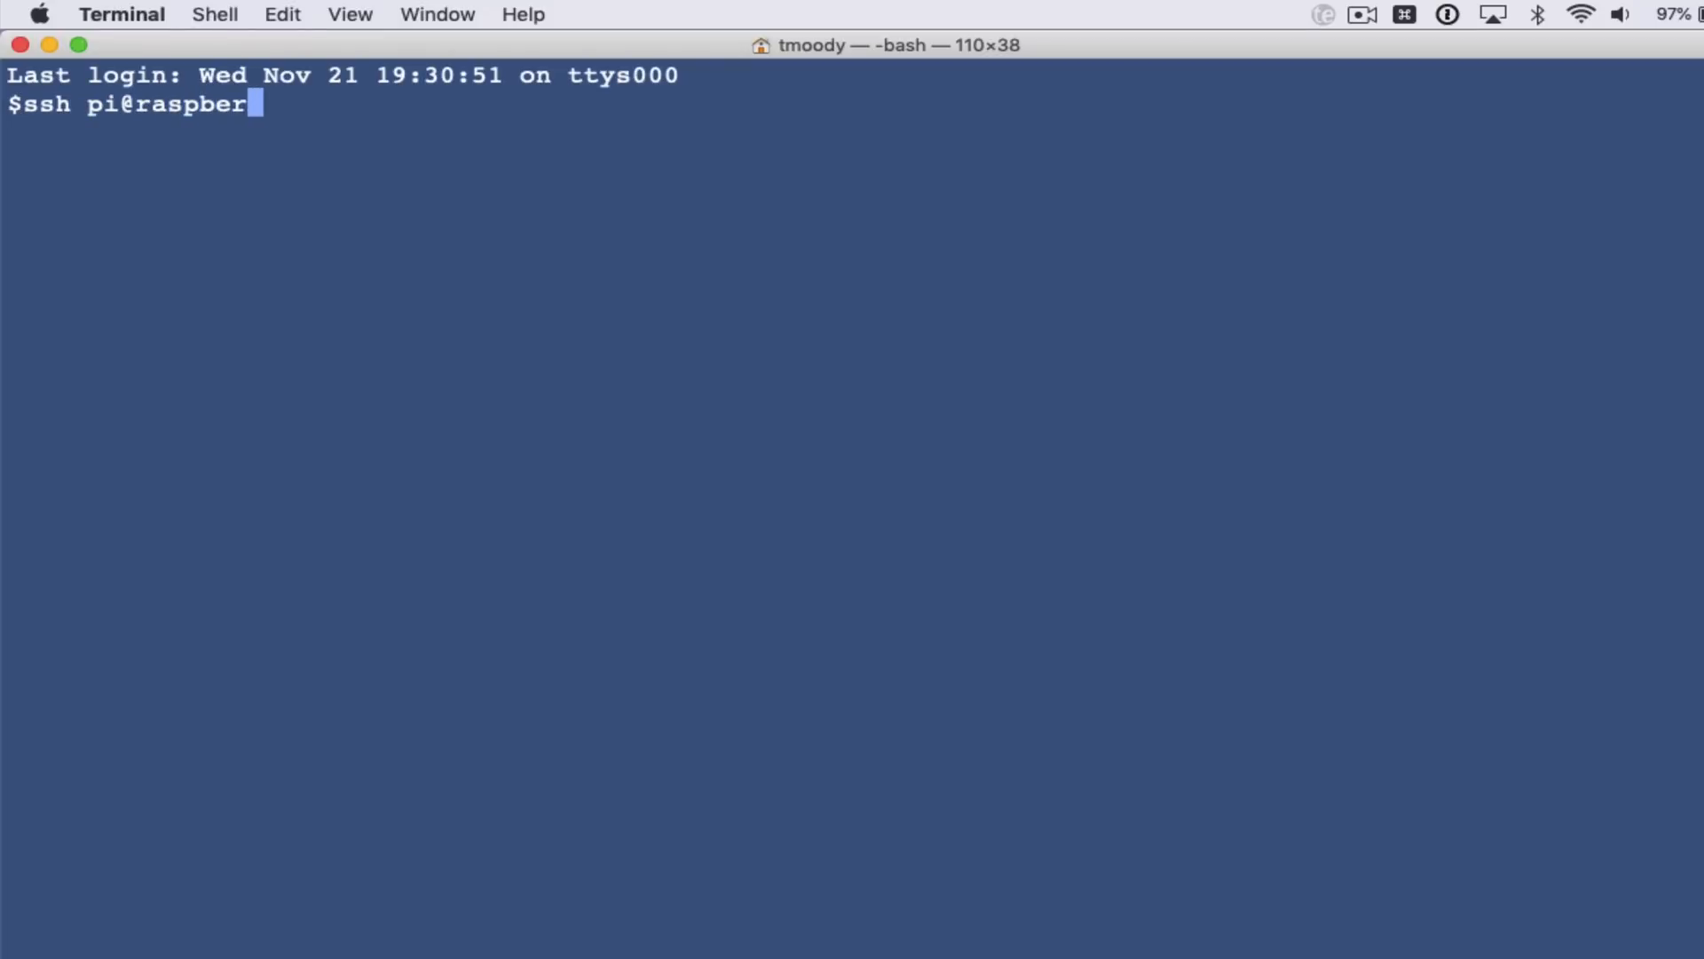
text(rypi.local)
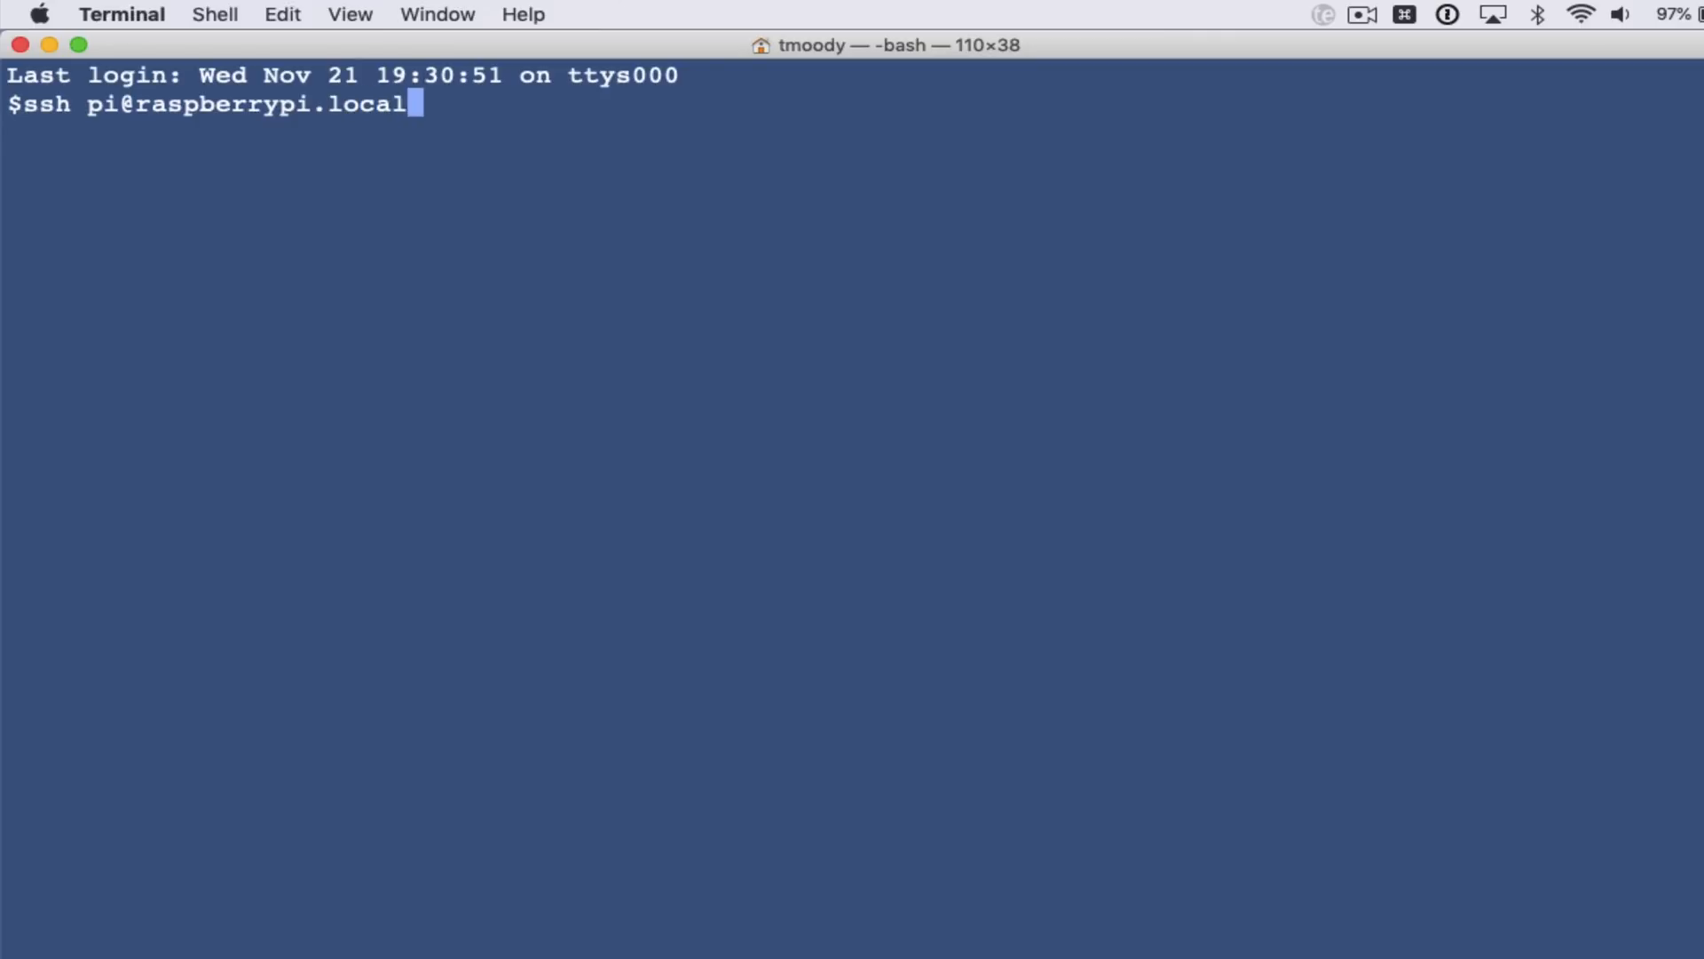
key(Return)
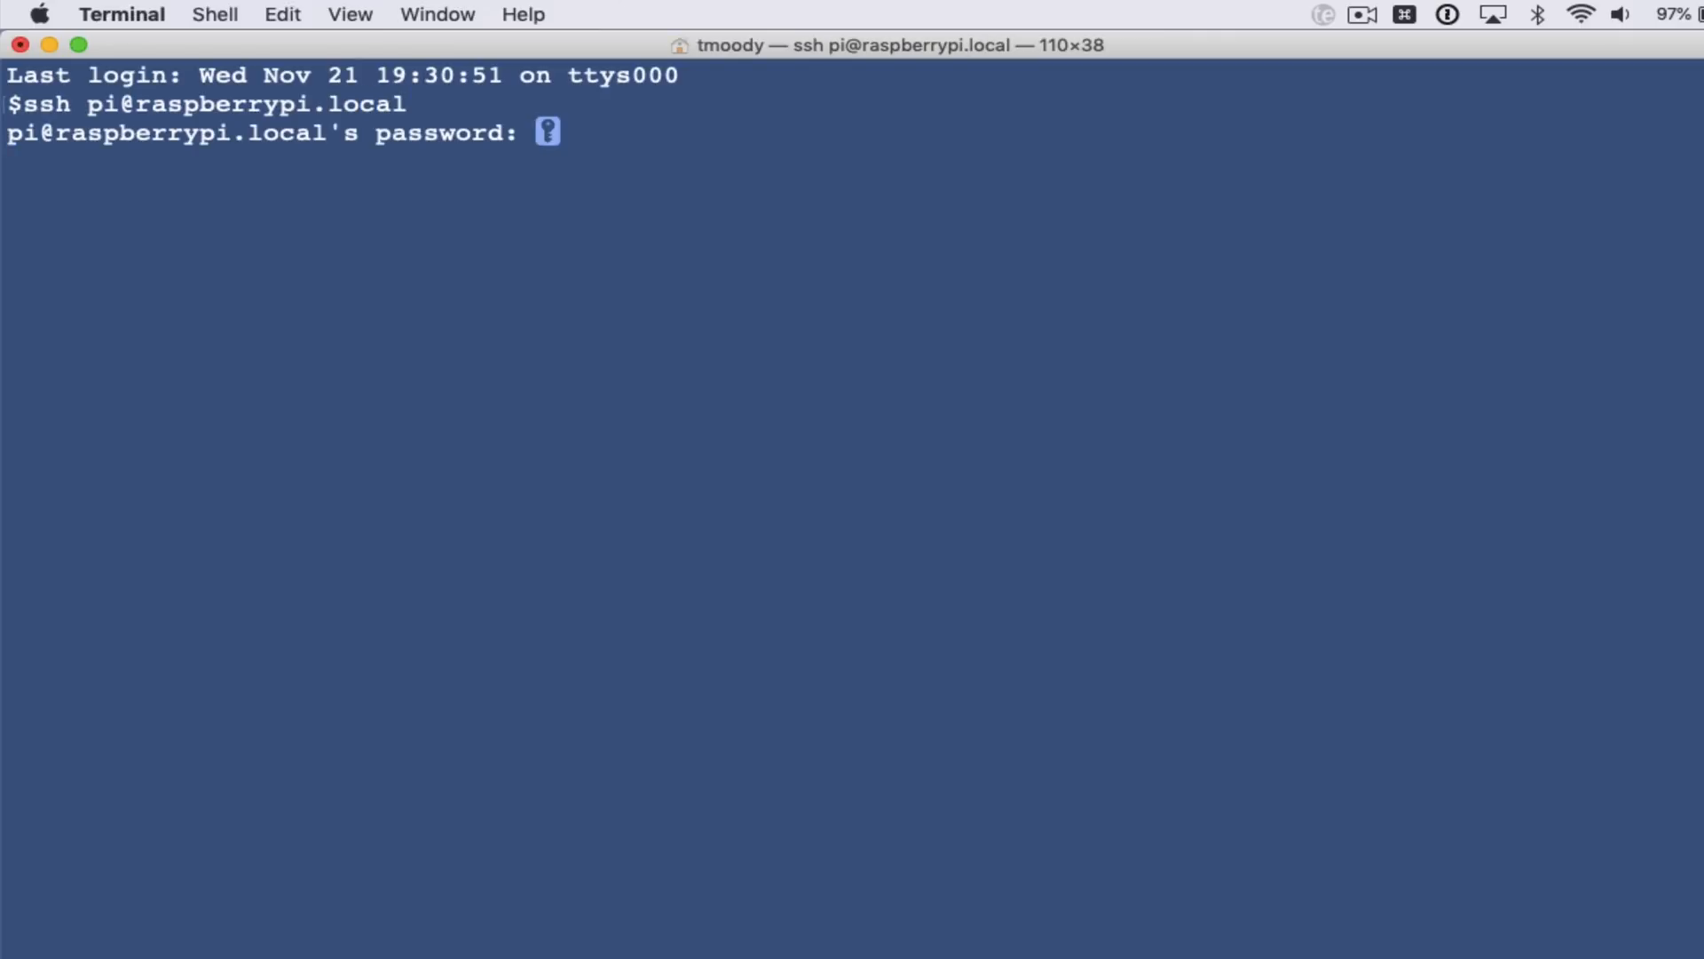
key(Return)
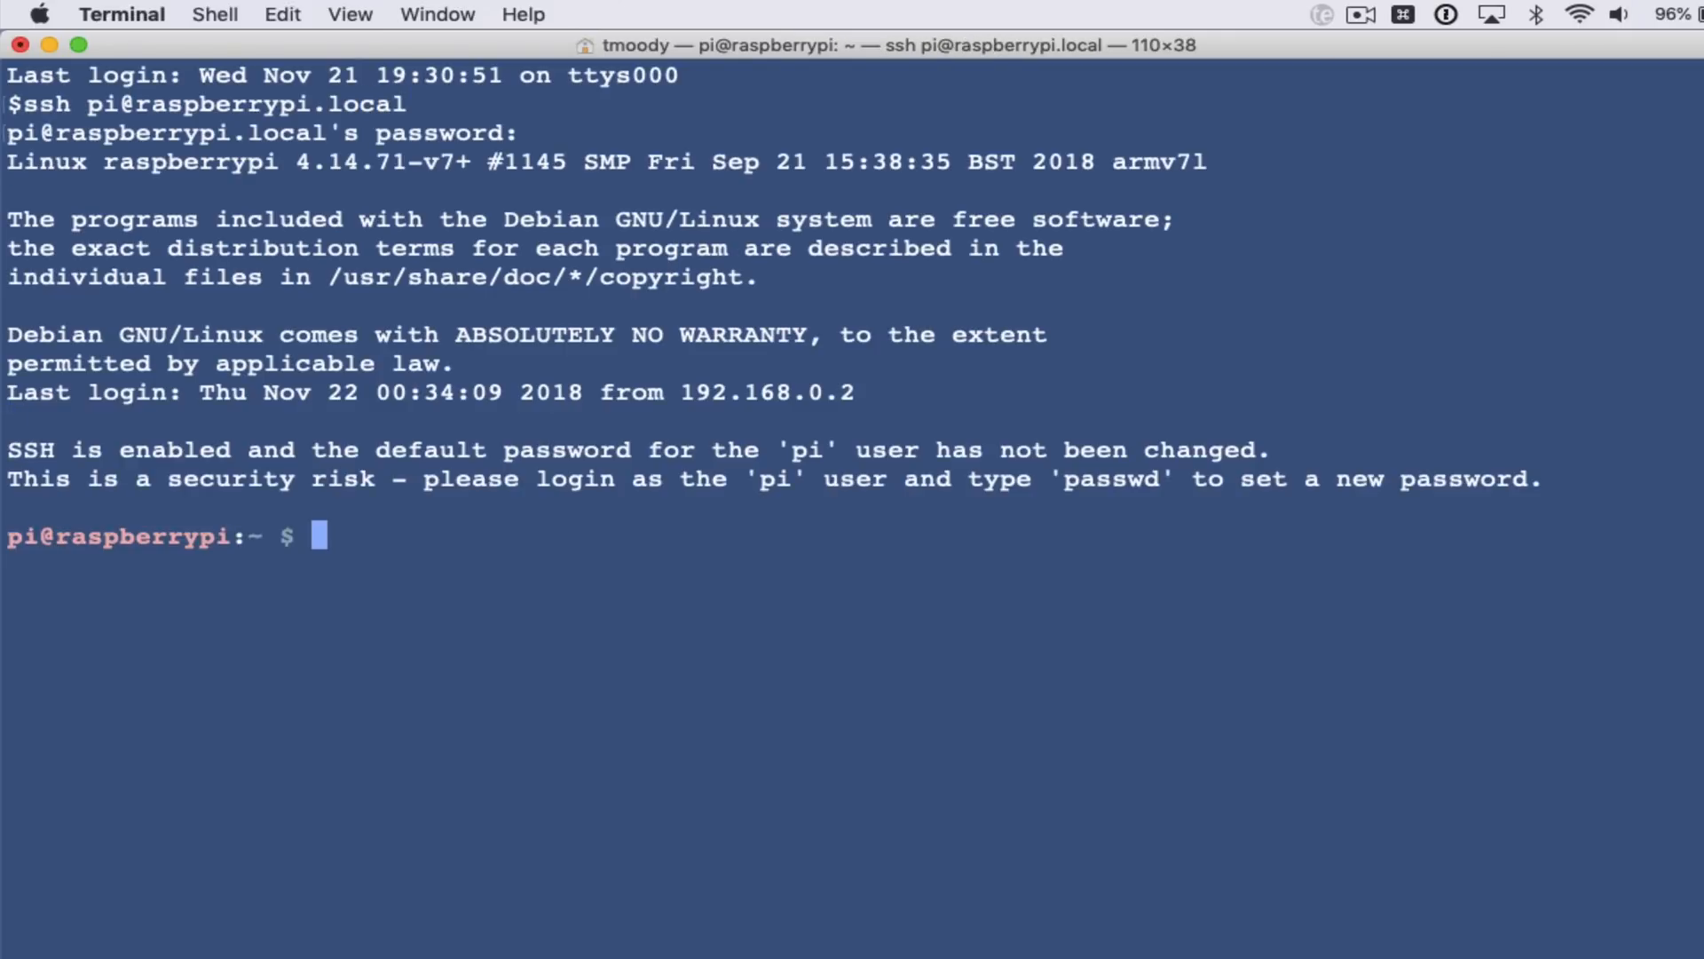
Become root and fill in the home/pi/Desktop/smart-camera folder path.
text(sudo su -)
text(cd)
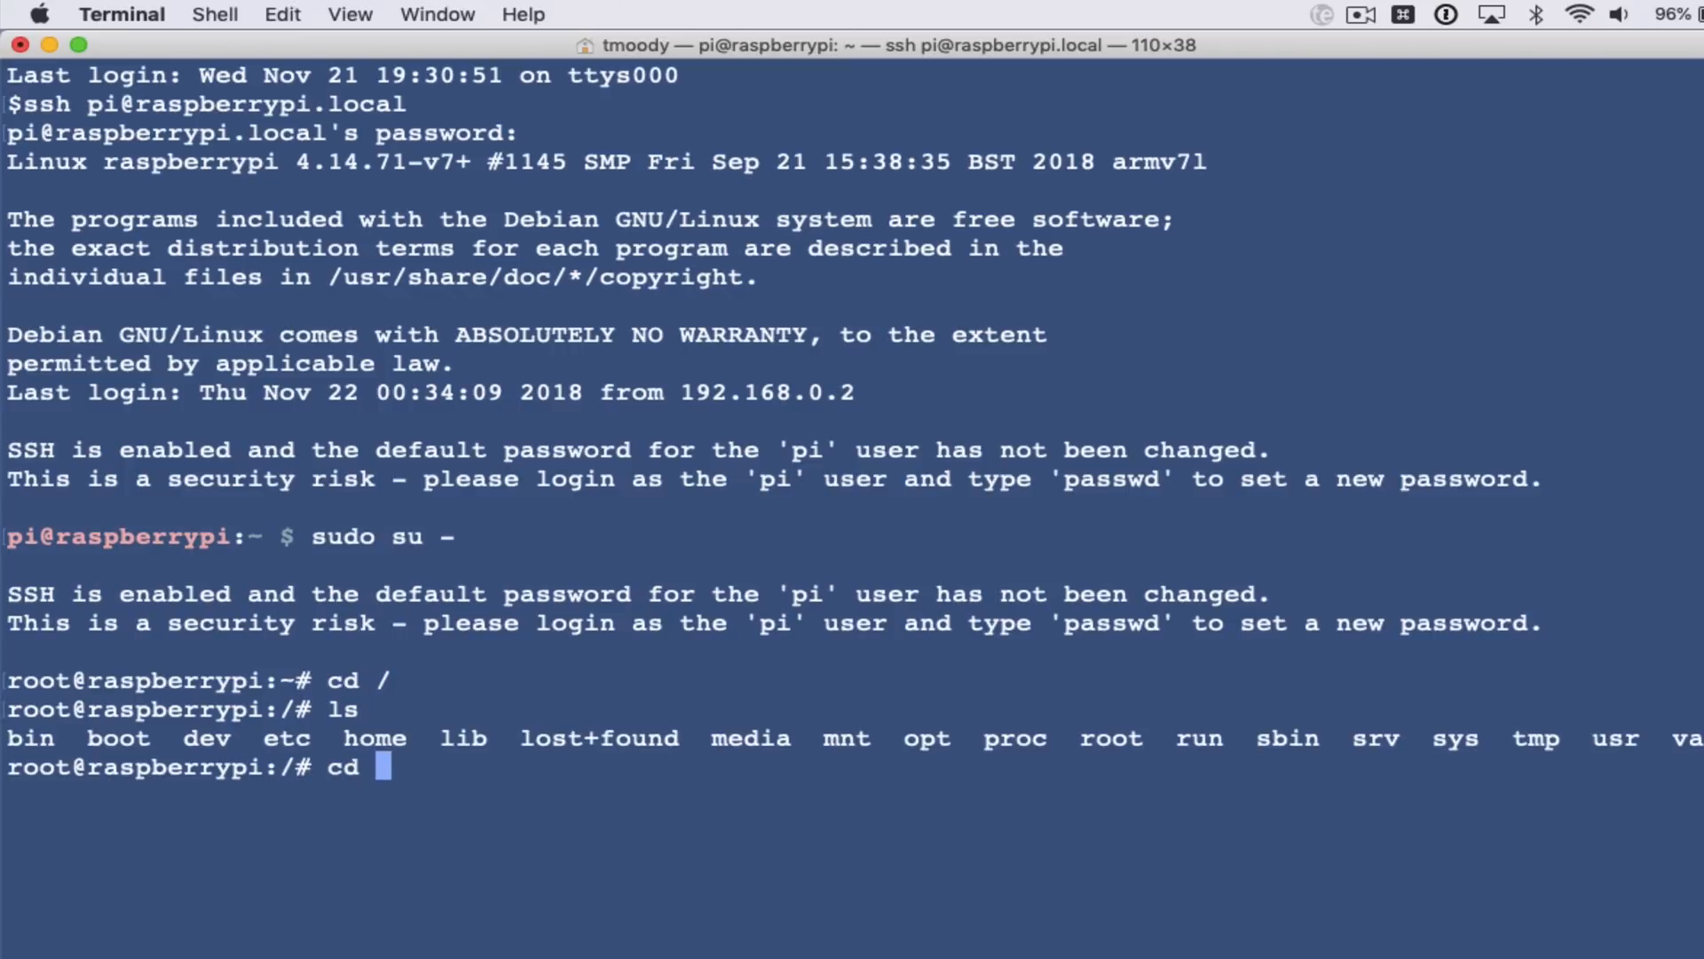
text(home/pi/De)
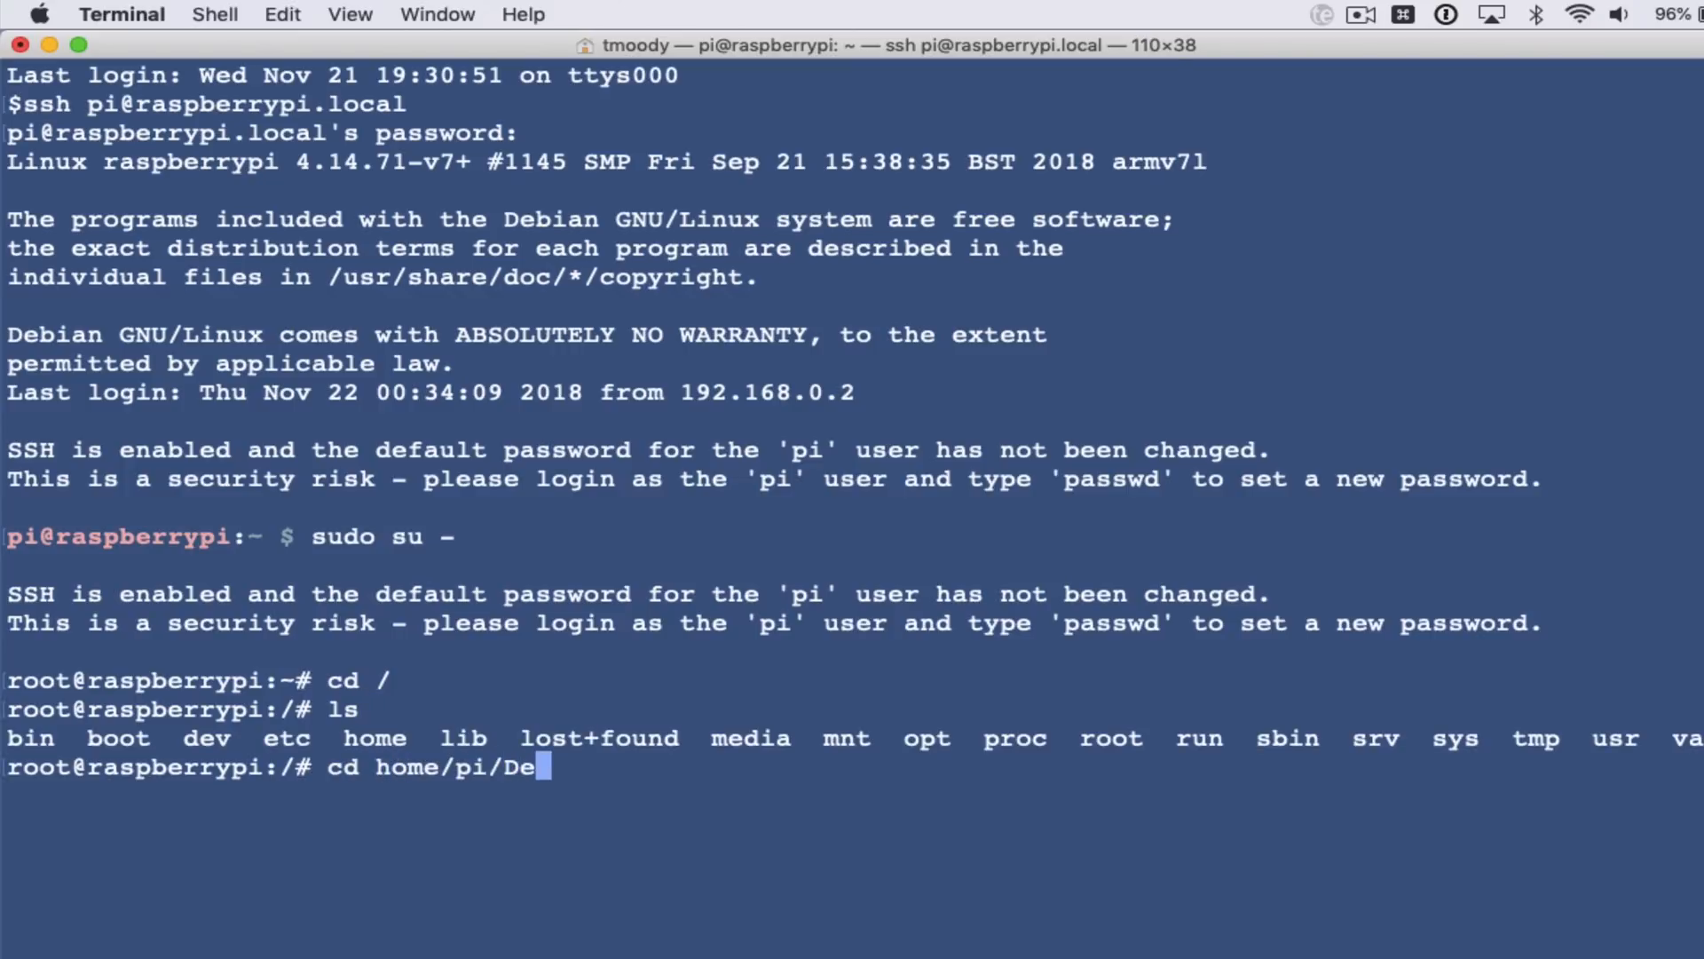
text(sktop/smart)
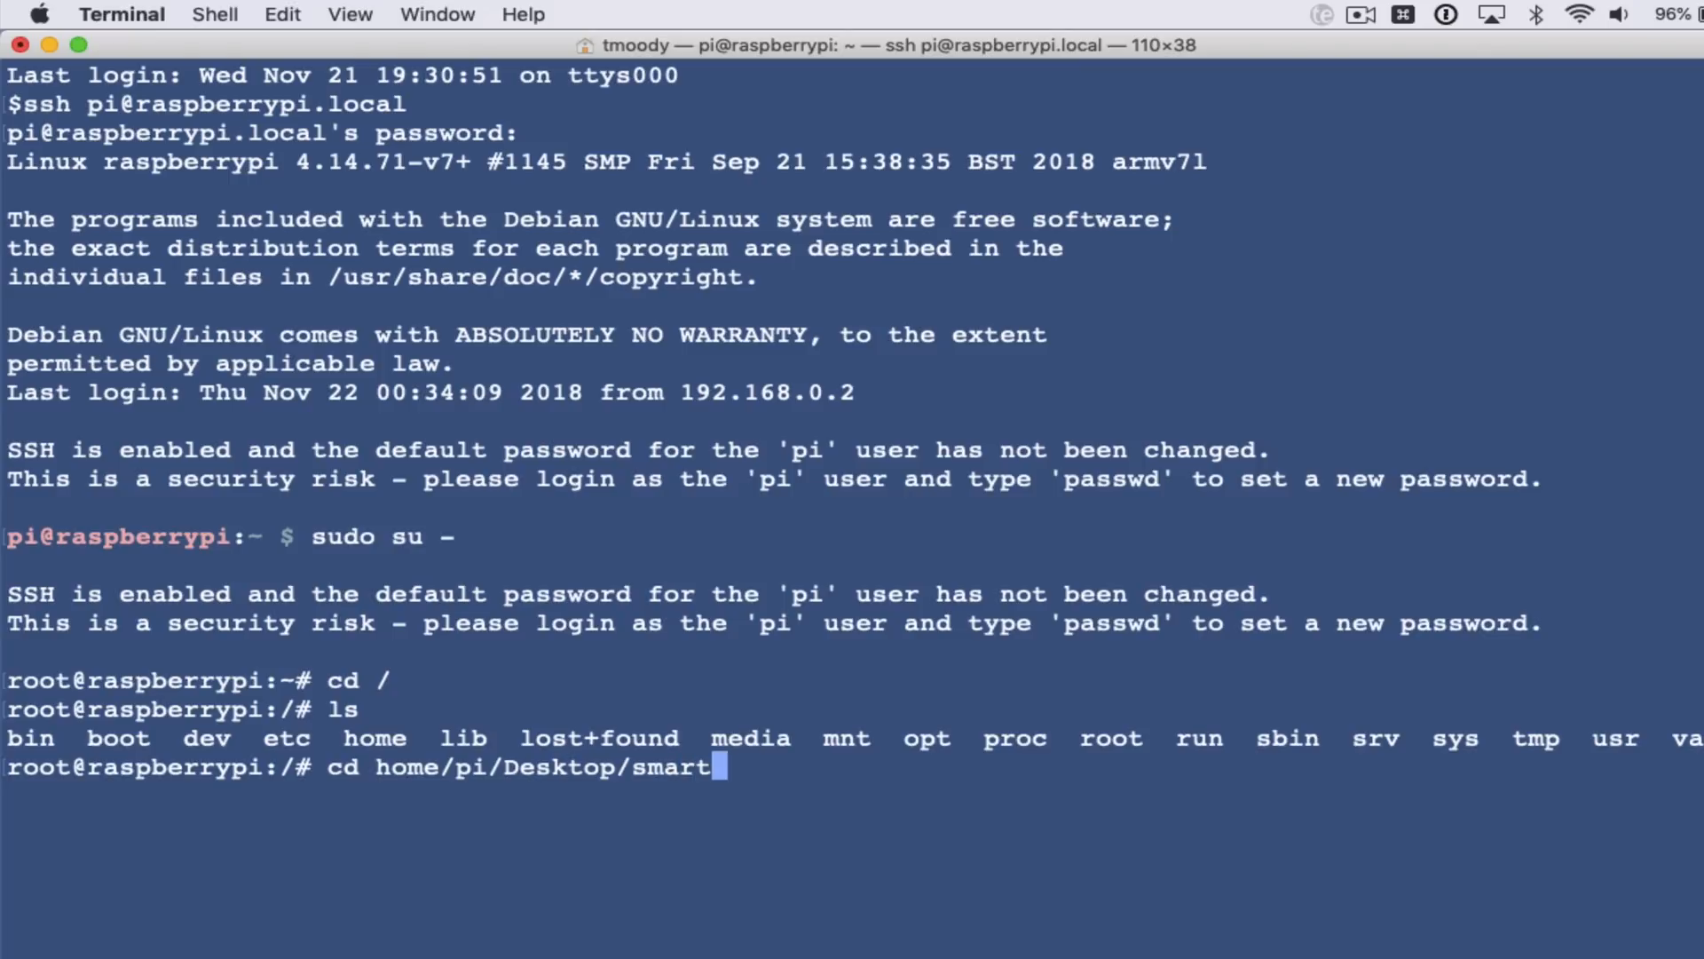
key(Return)
text(ls)
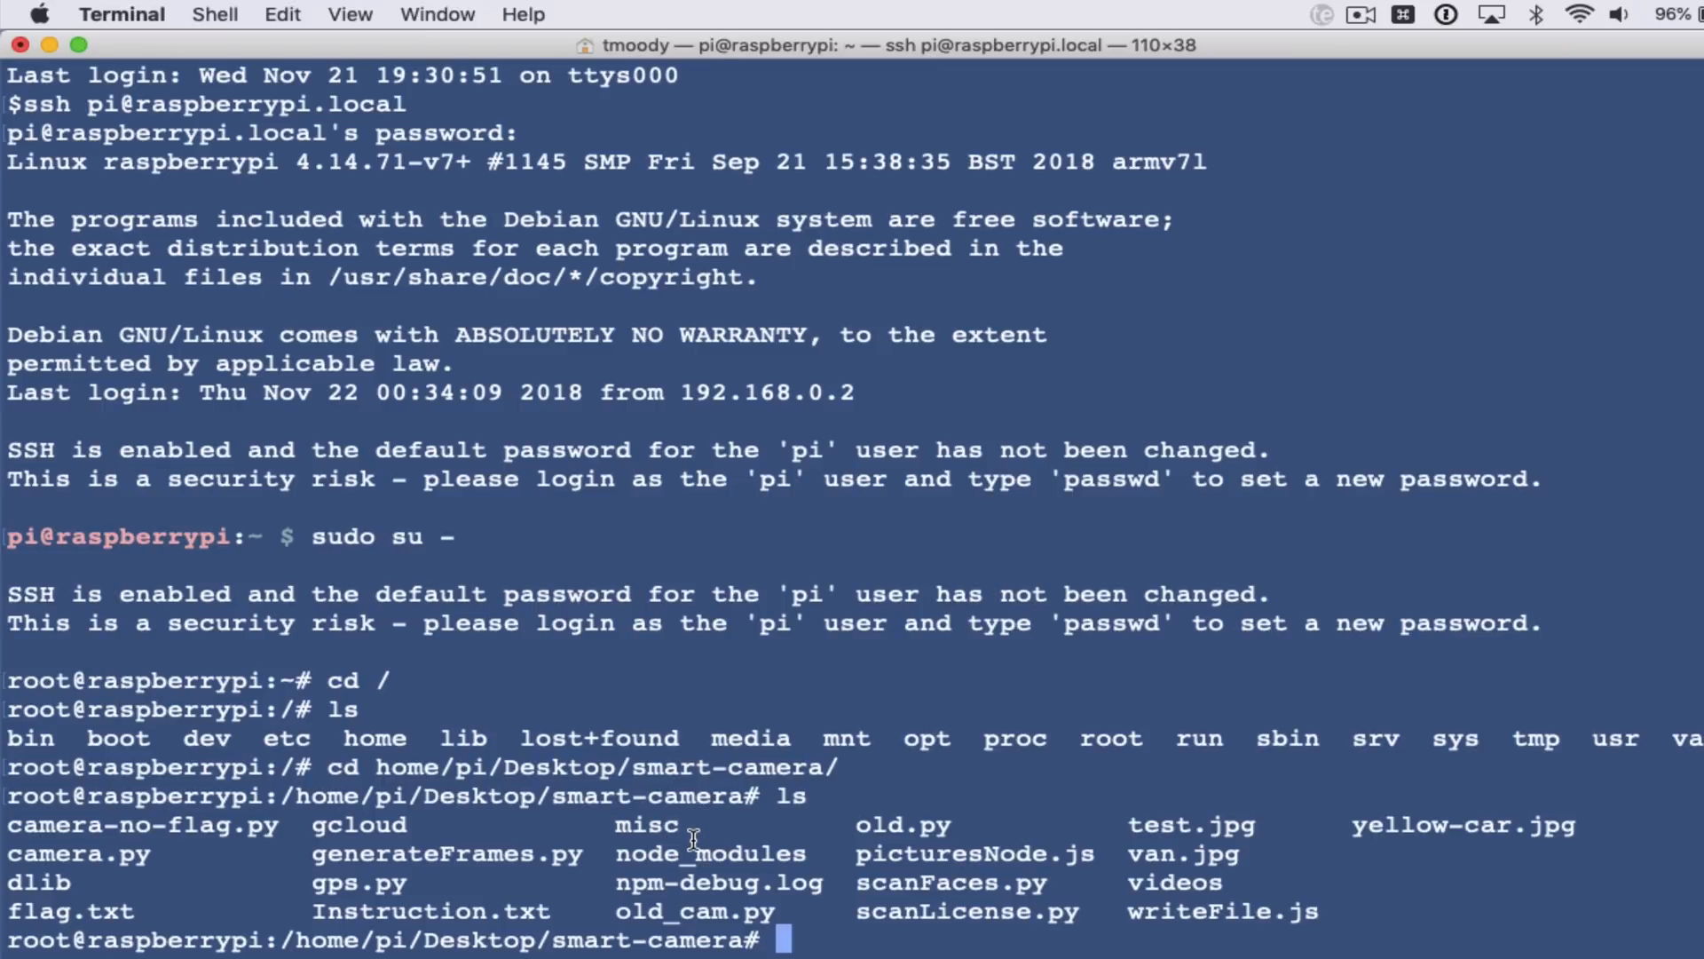
mouse_move(979, 955)
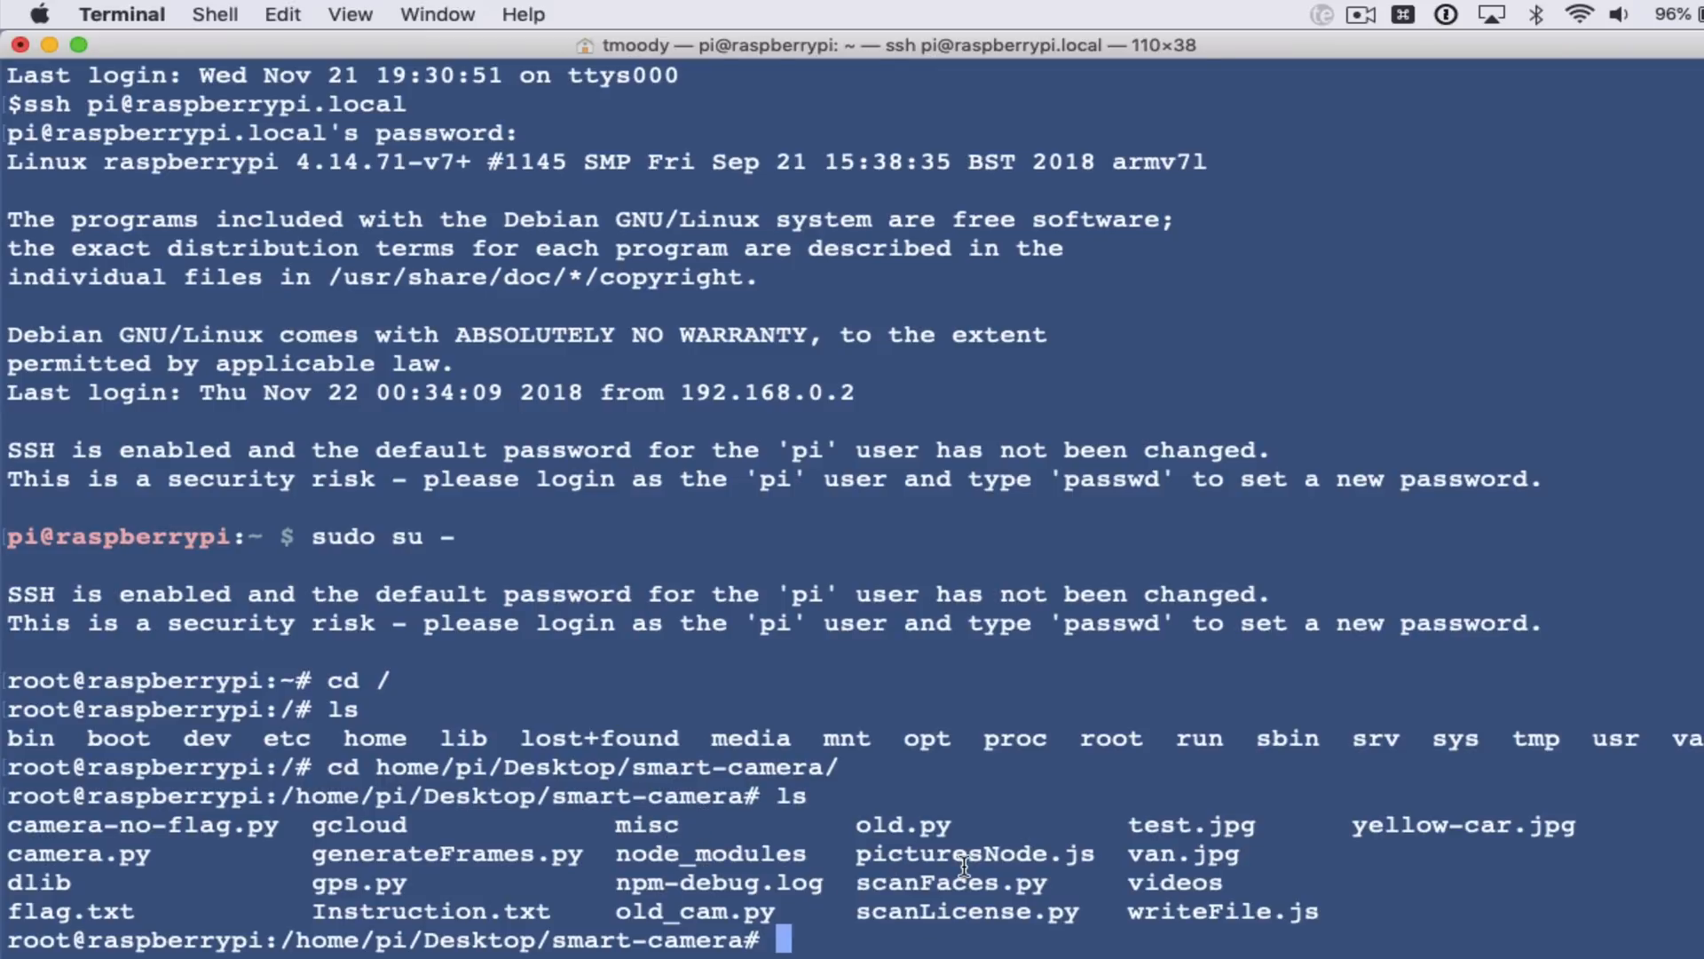
mouse_move(1087, 907)
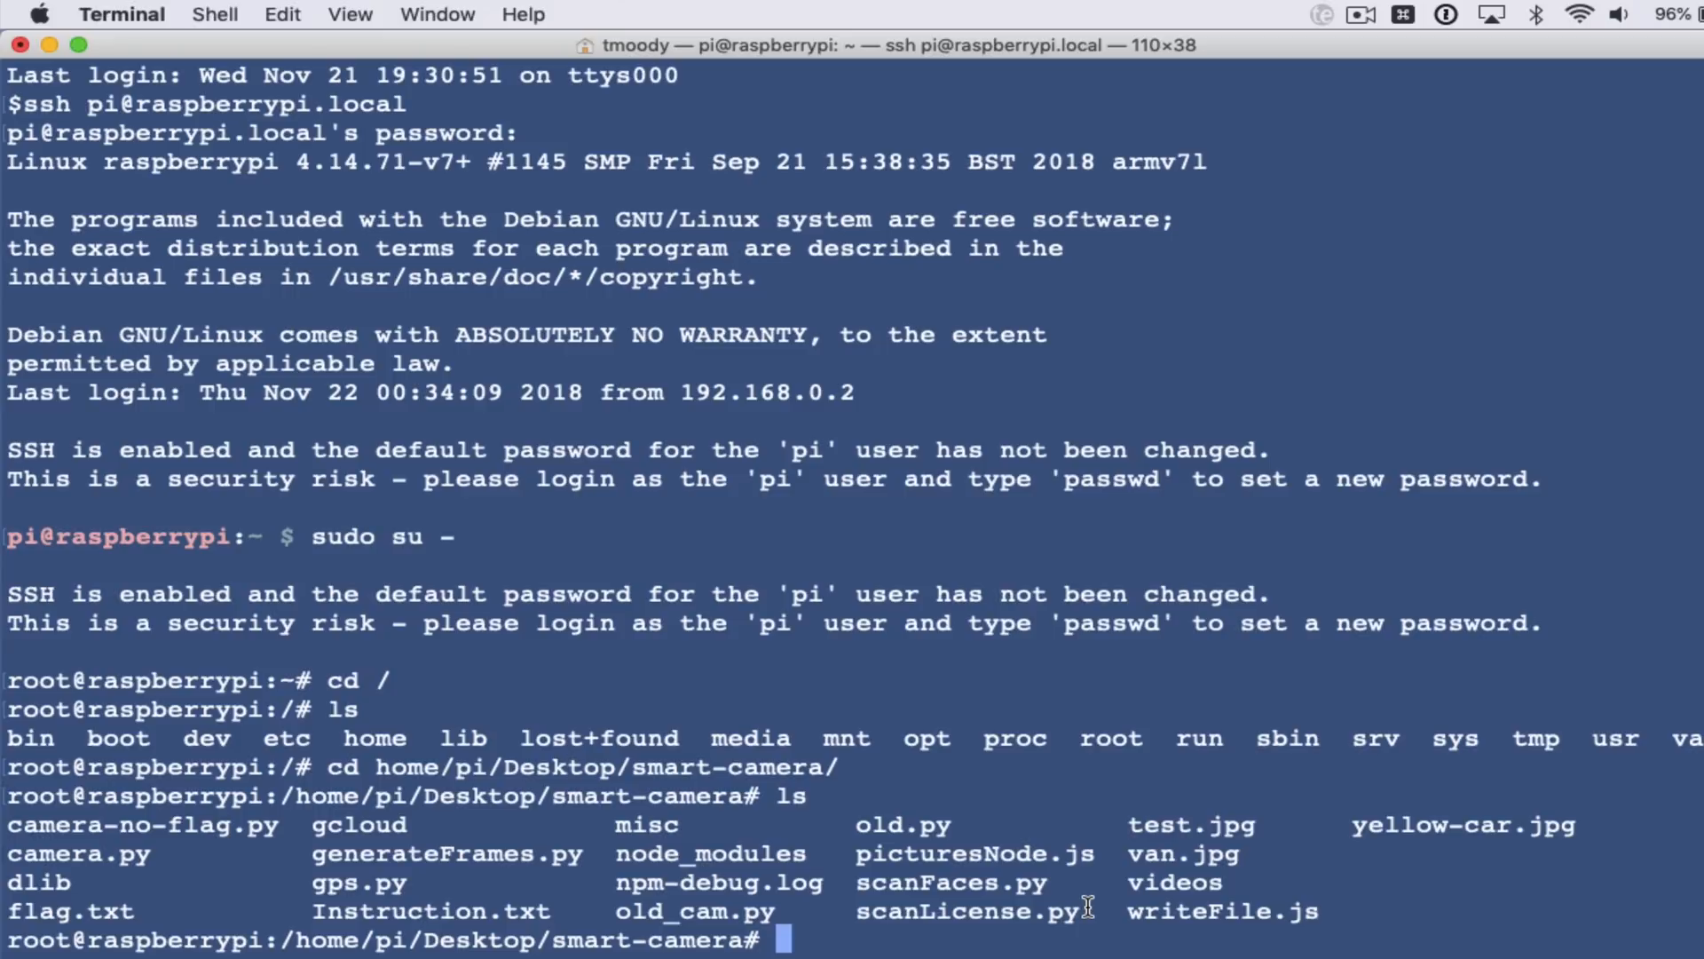
Start a node command targeting the picturesNode.js script.
text(n)
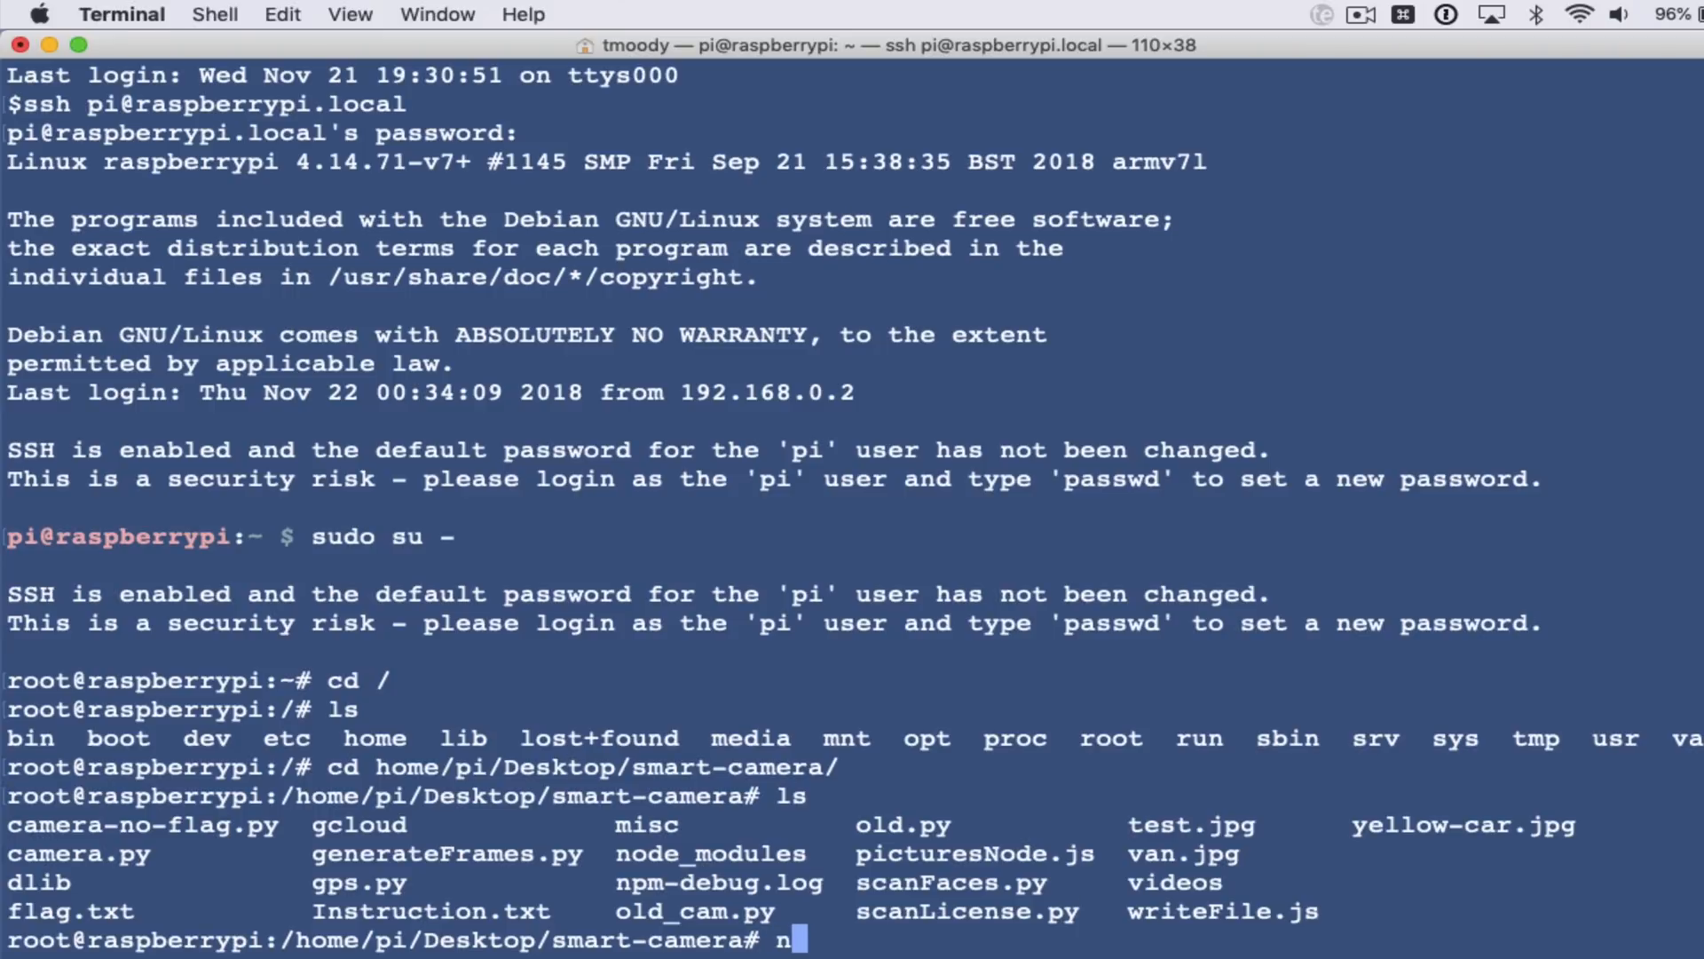
text(ode pic)
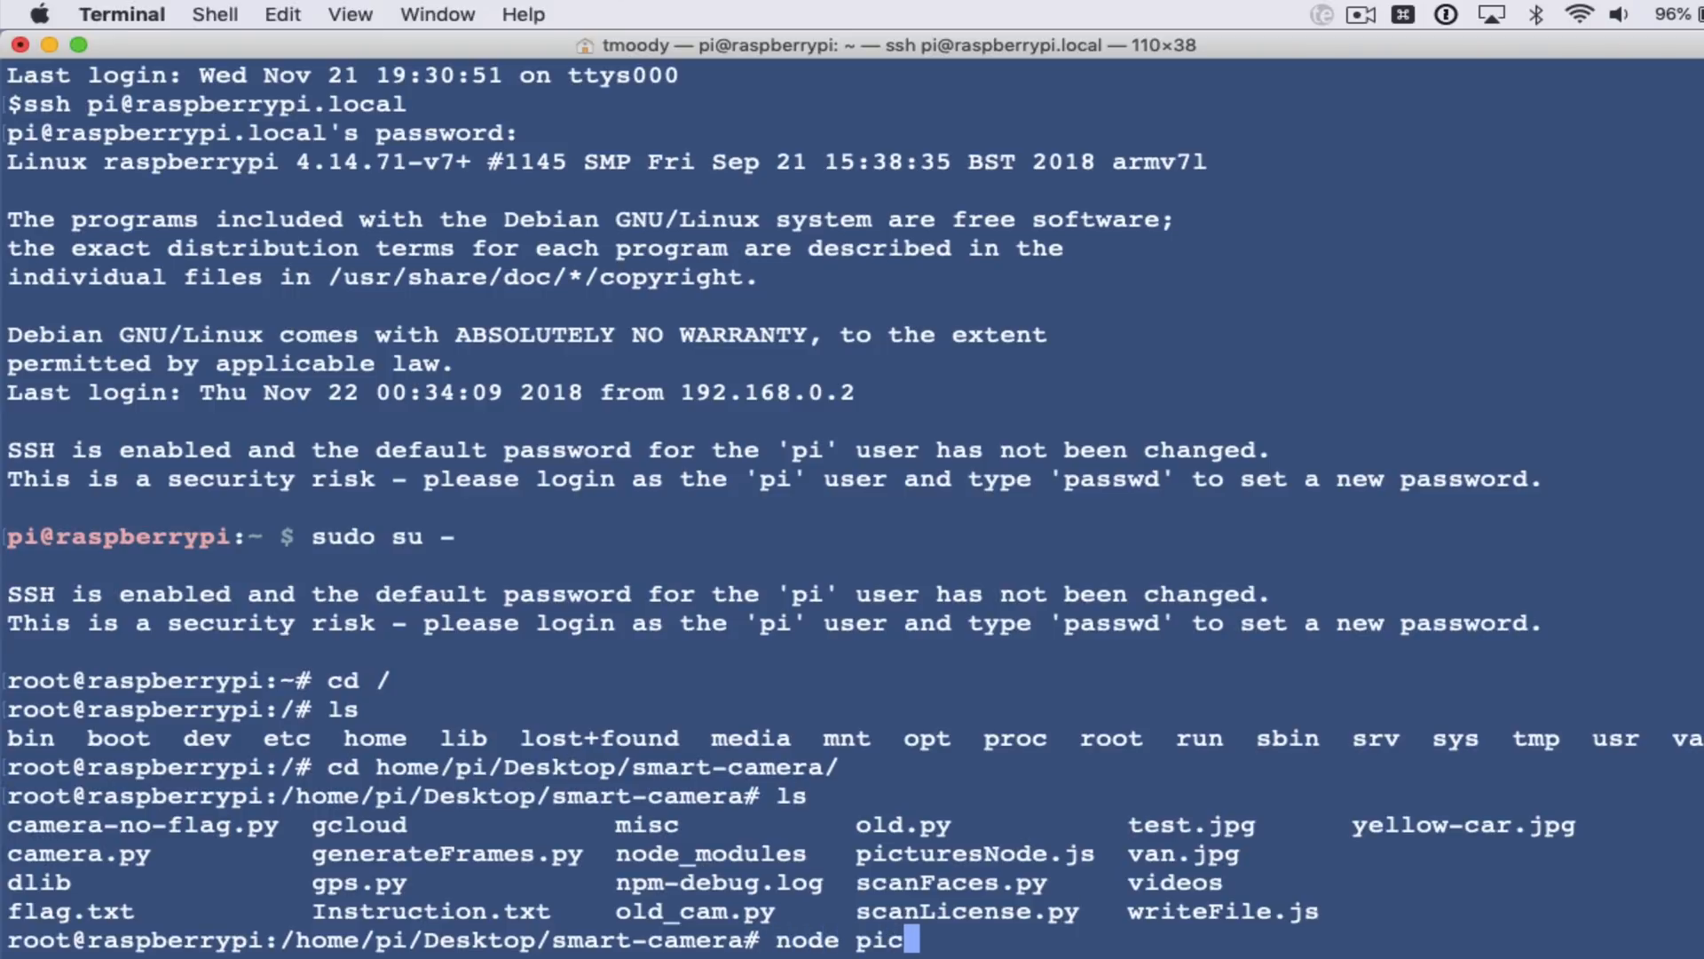